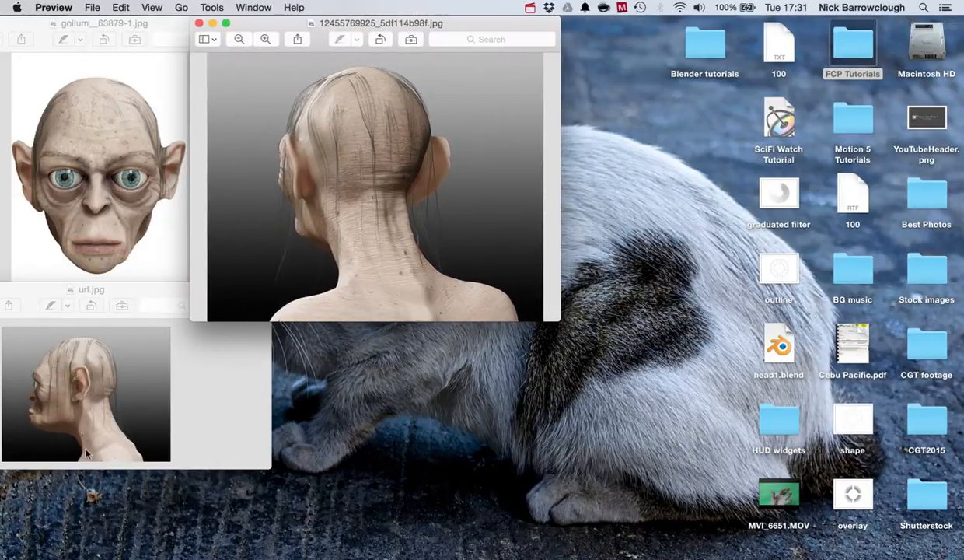
pyautogui.moveTo(178, 308)
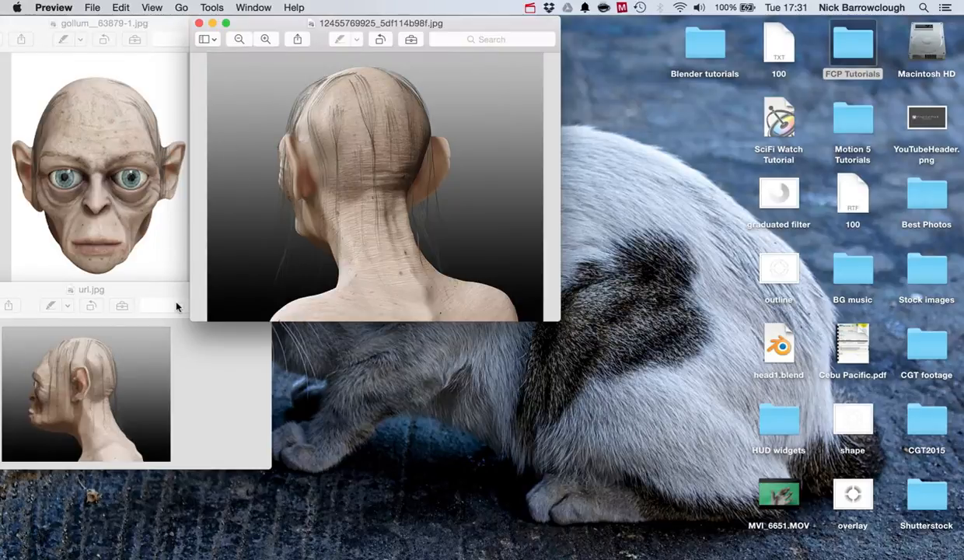
pyautogui.moveTo(78, 396)
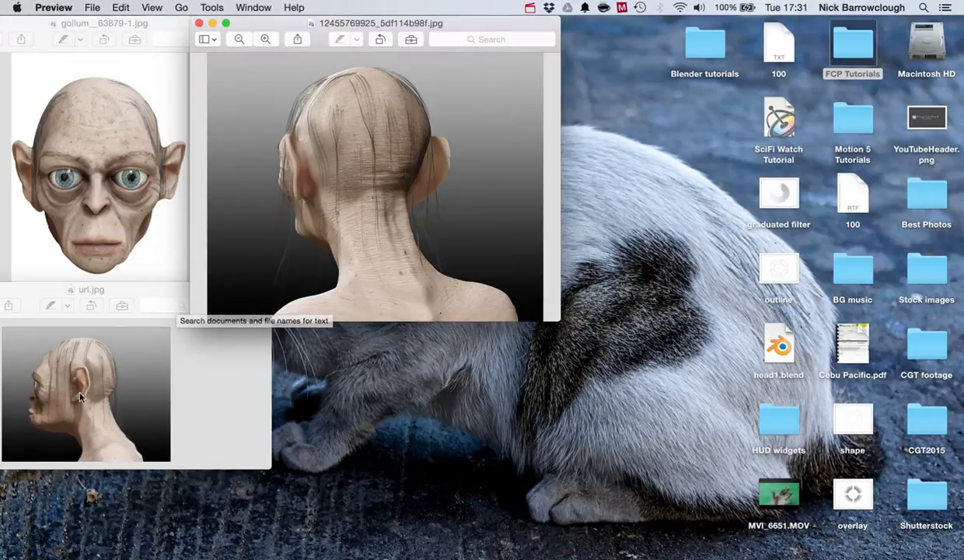
pyautogui.moveTo(112, 181)
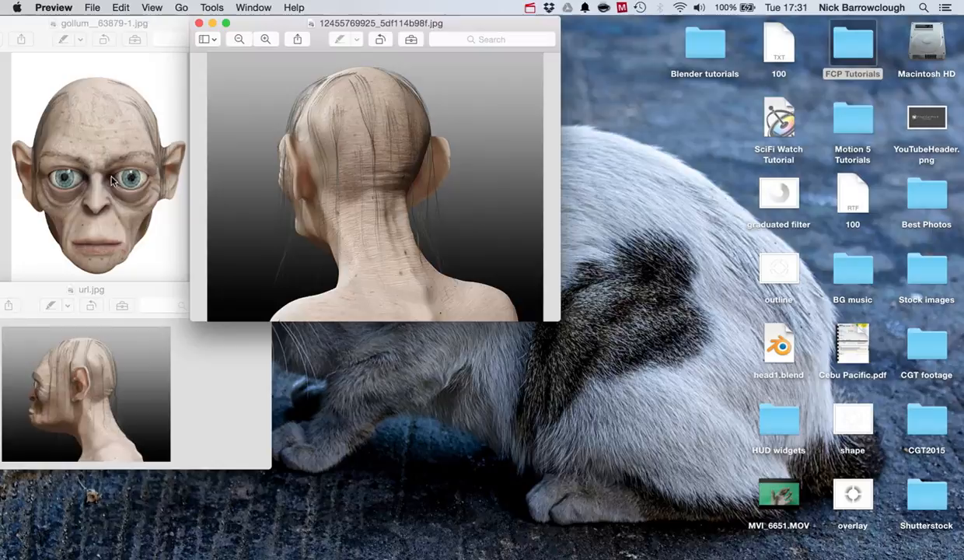
pyautogui.moveTo(141, 128)
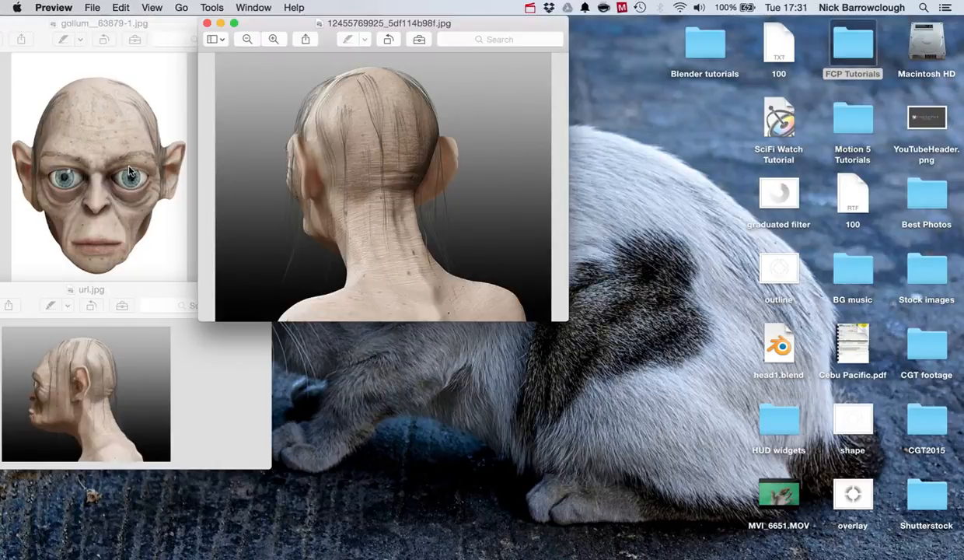
pyautogui.moveTo(86, 168)
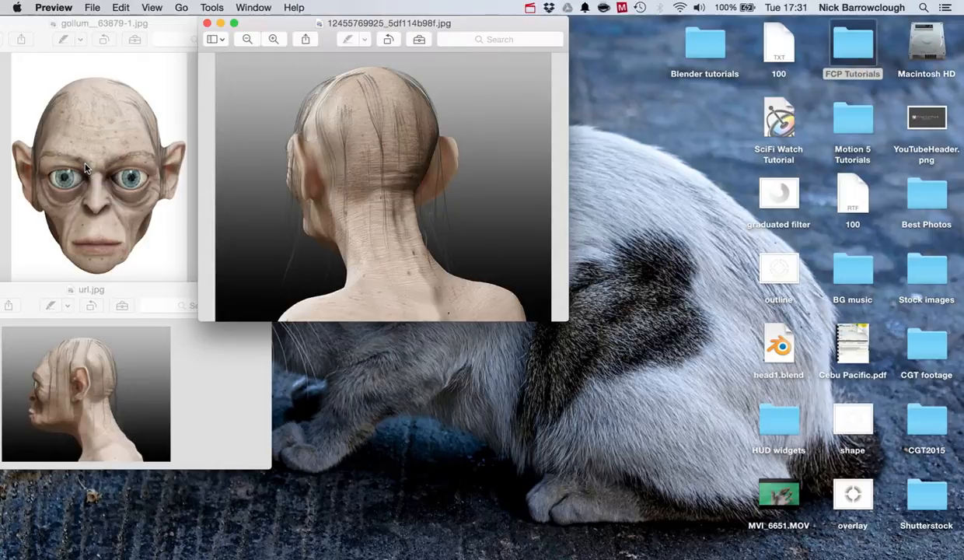
pyautogui.moveTo(38, 110)
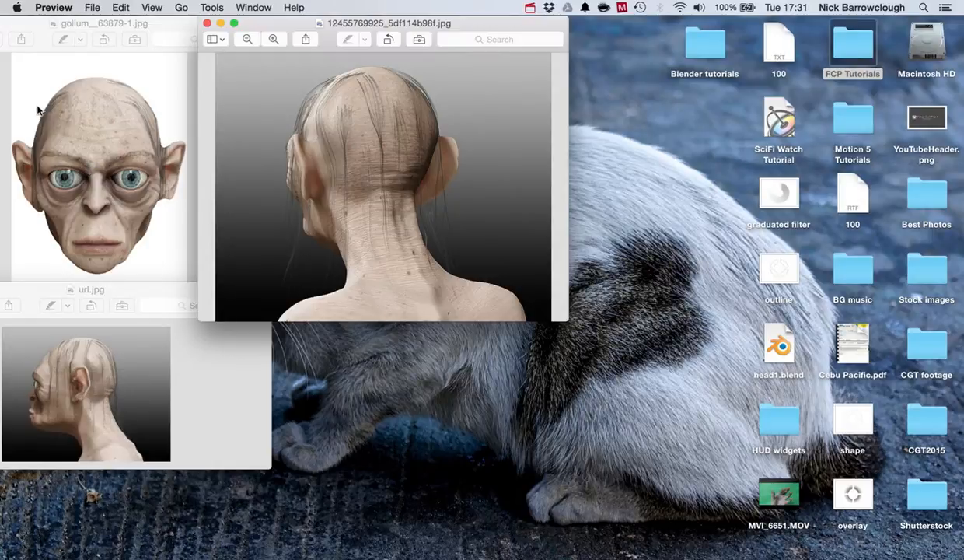
pyautogui.moveTo(127, 243)
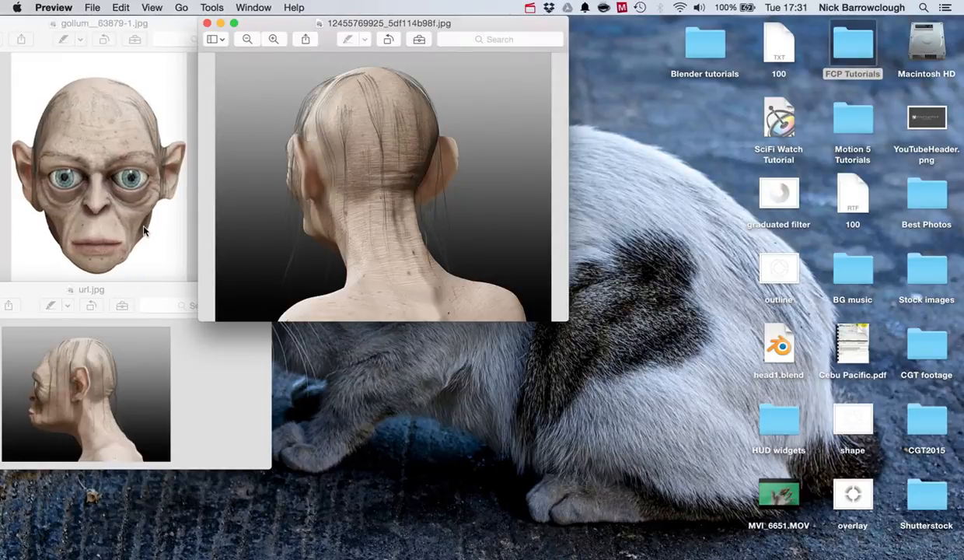
pyautogui.moveTo(582, 456)
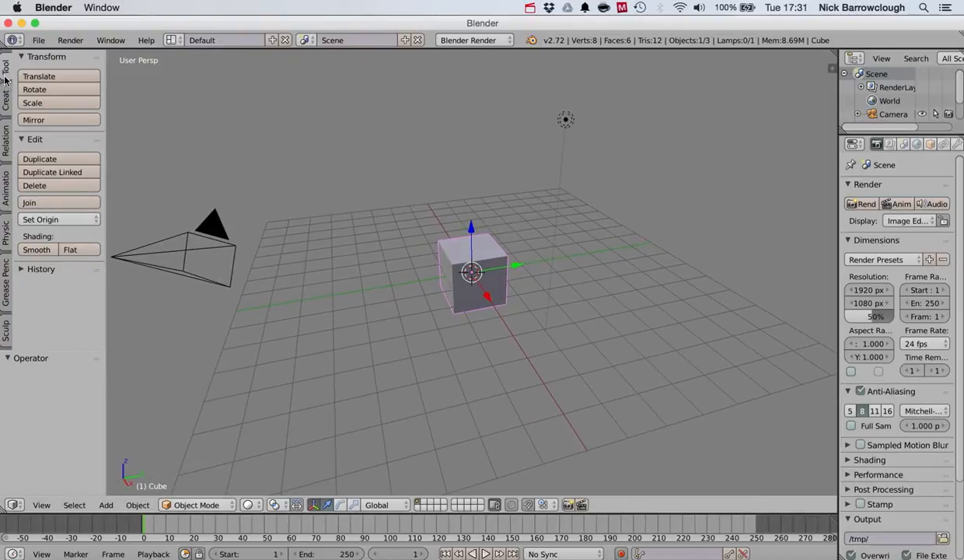
# Add an Empty beside the default cube and set its Display to Image.
pyautogui.click(6, 93)
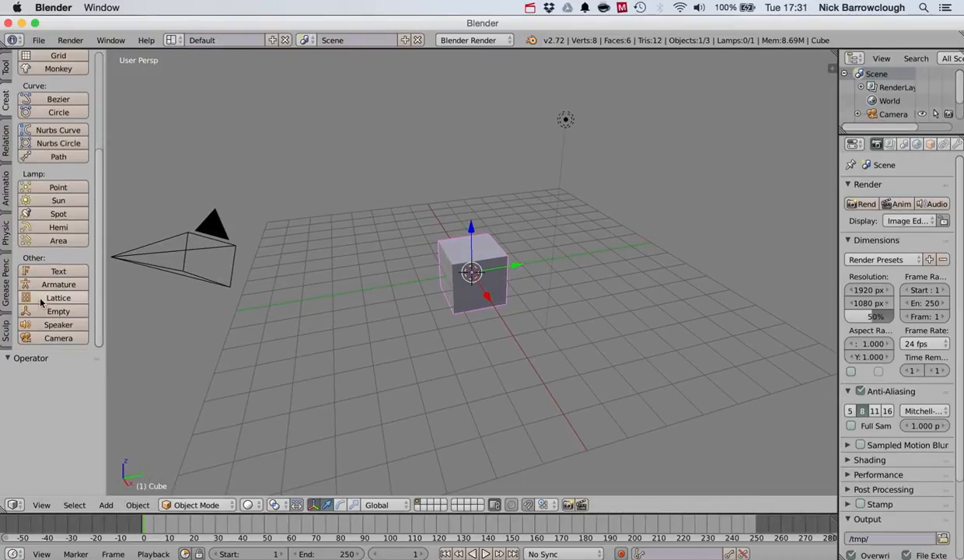
pyautogui.click(58, 310)
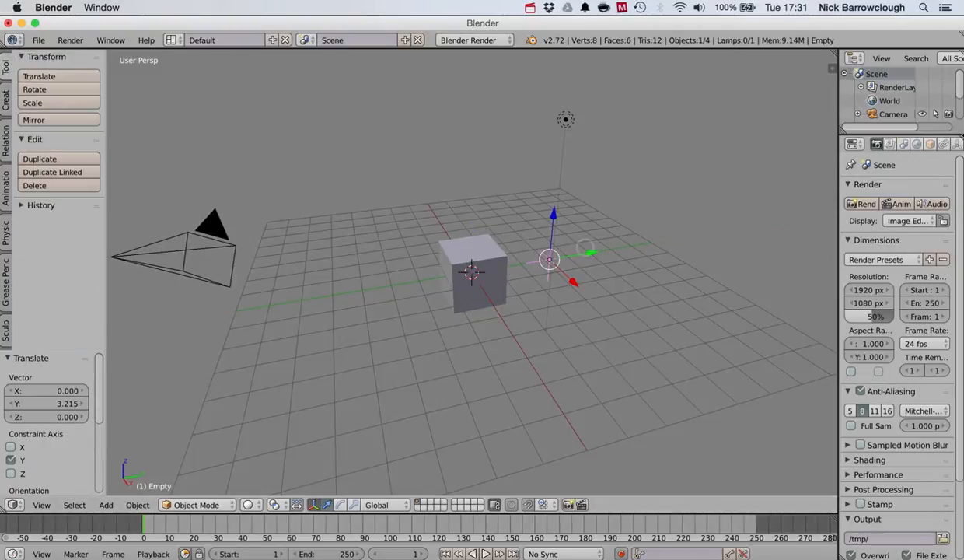
pyautogui.click(956, 143)
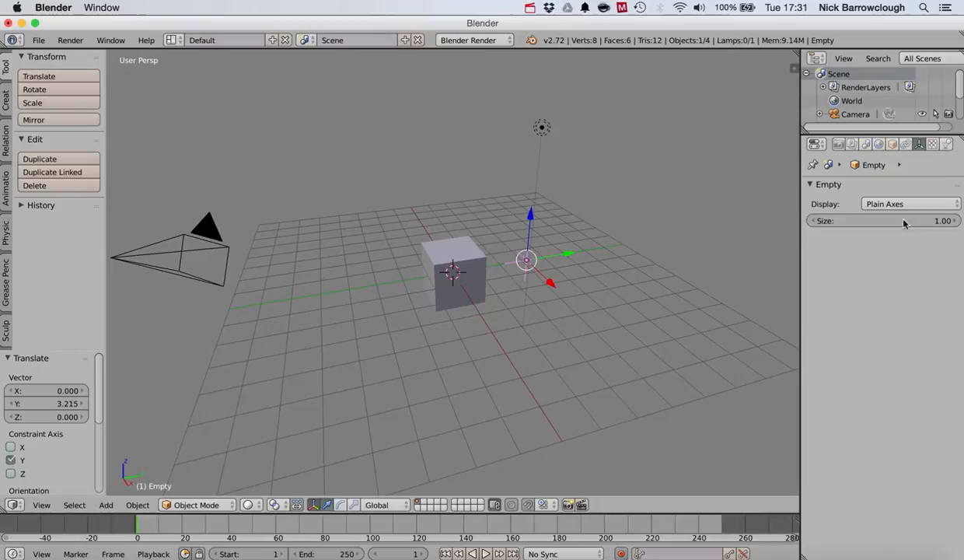
pyautogui.click(910, 204)
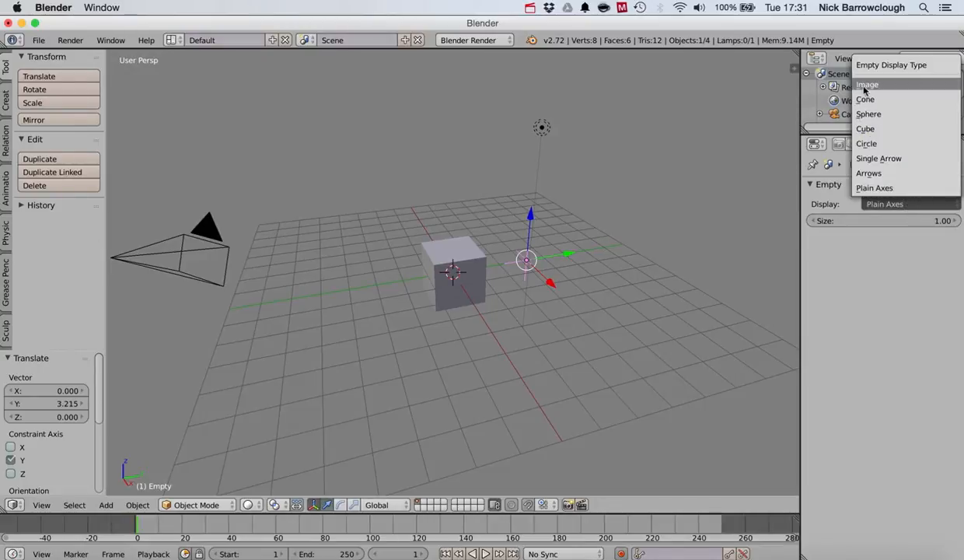
pyautogui.click(867, 84)
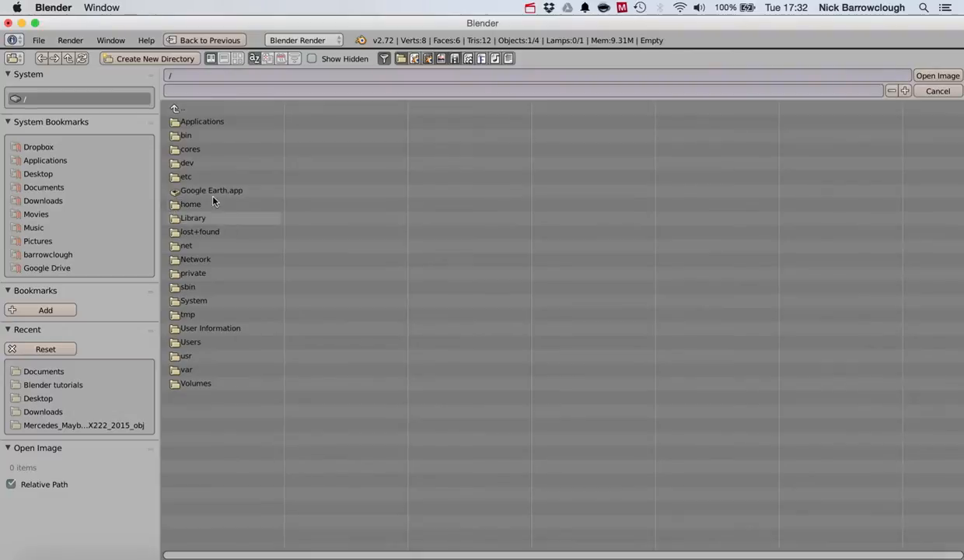
pyautogui.moveTo(78, 229)
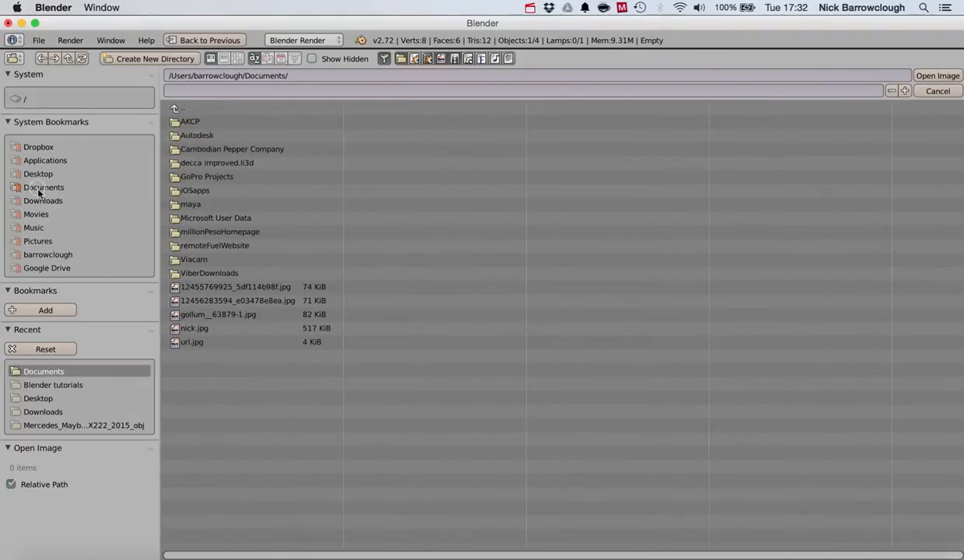
# Open the Gollum front-view image from Documents onto the empty.
pyautogui.click(938, 75)
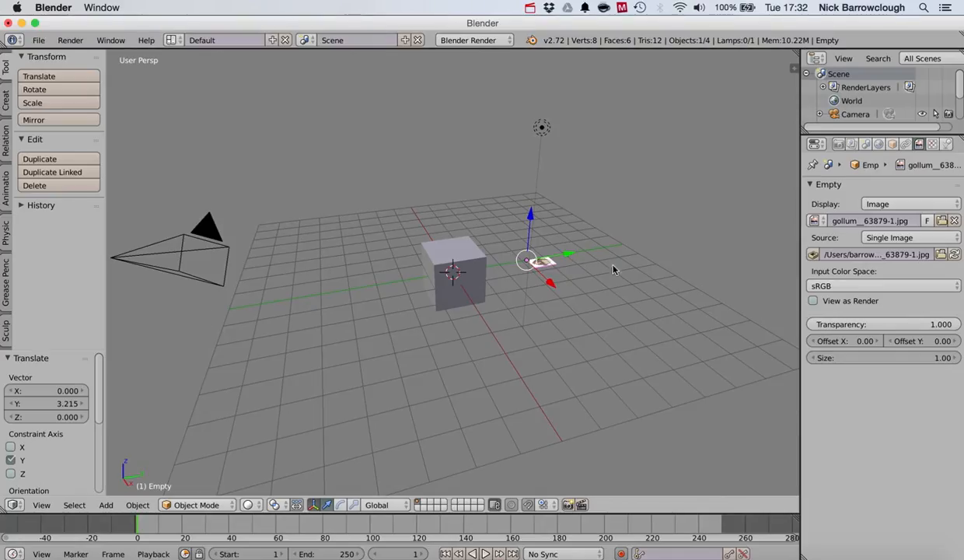
pyautogui.moveTo(51, 103)
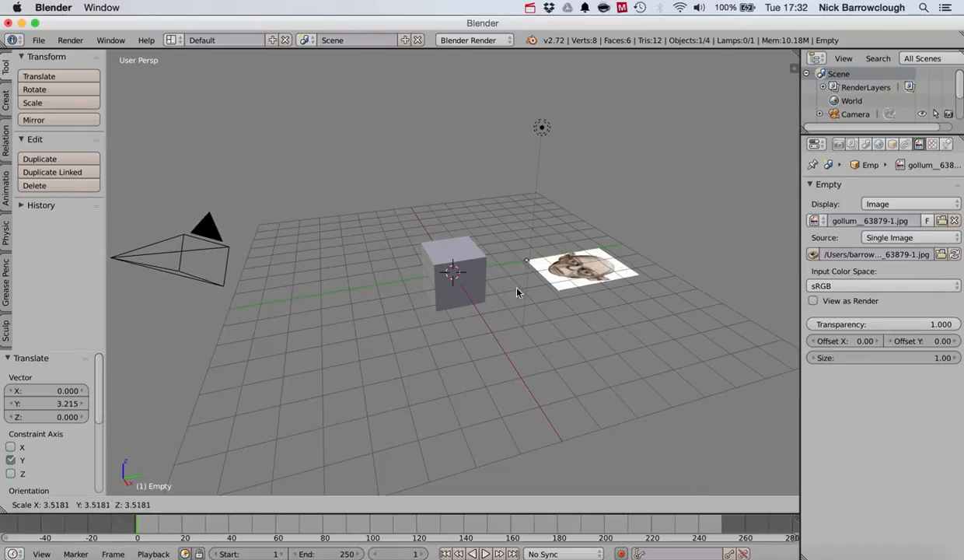
pyautogui.moveTo(525, 220)
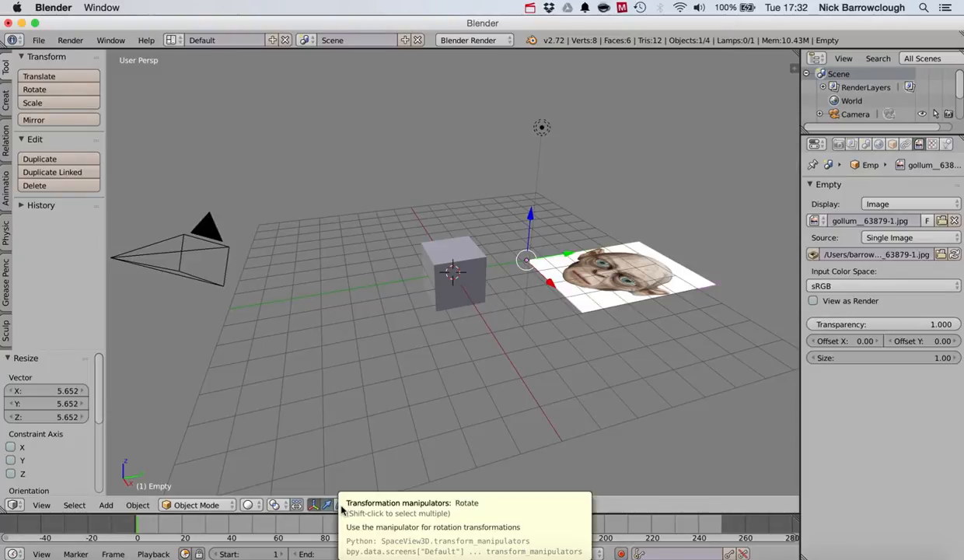
# Switch to rotate handles, undo stray changes, and tilt the face image upright.
pyautogui.click(326, 504)
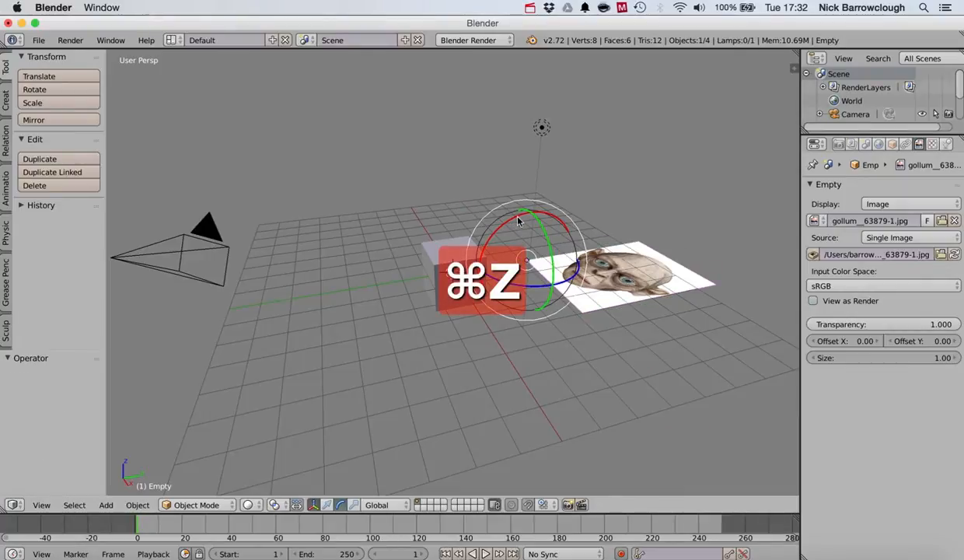
pyautogui.press('cmd+z')
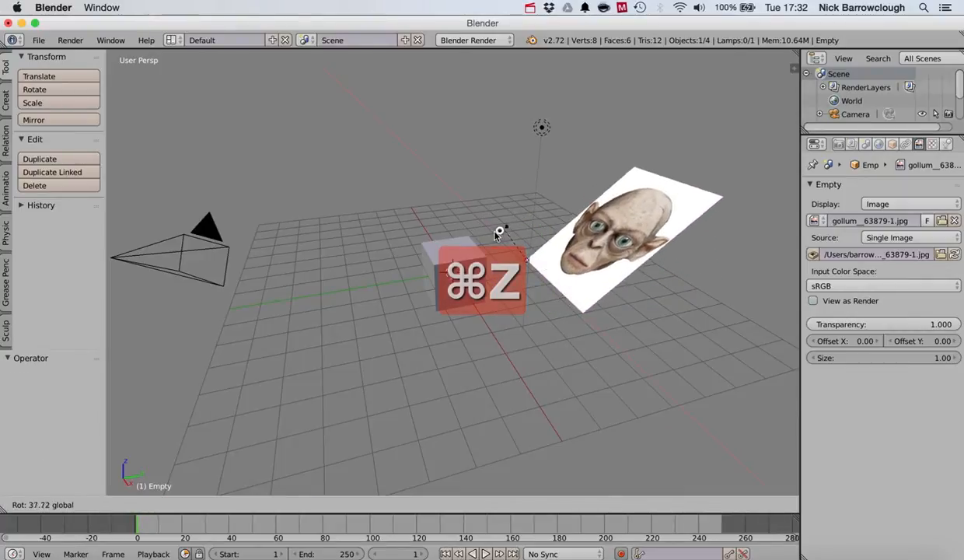
pyautogui.press('cmd+z')
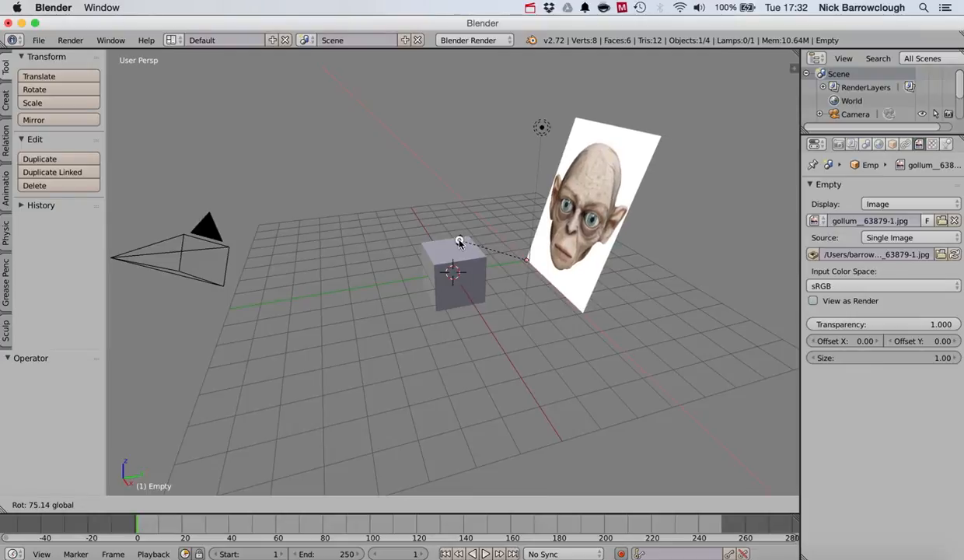
pyautogui.moveTo(243, 394)
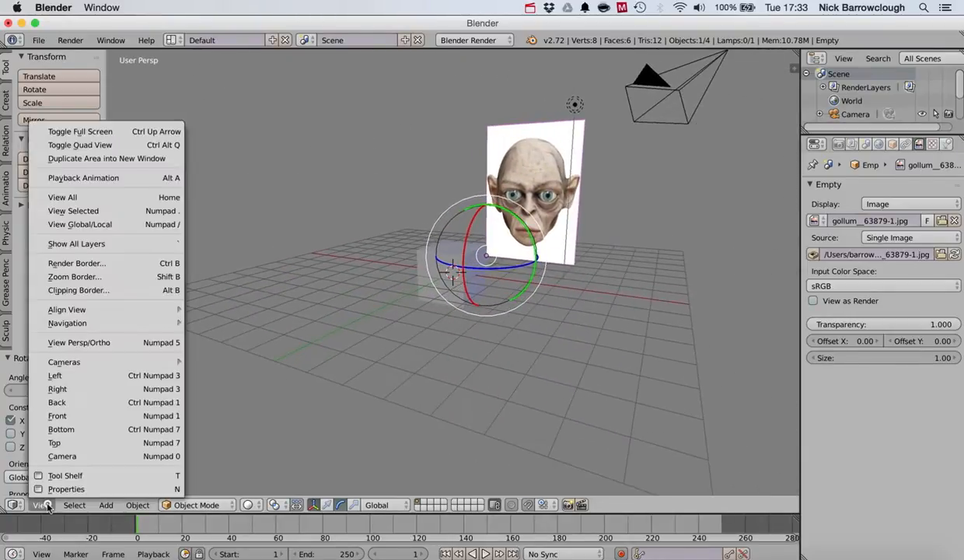
pyautogui.moveTo(58, 415)
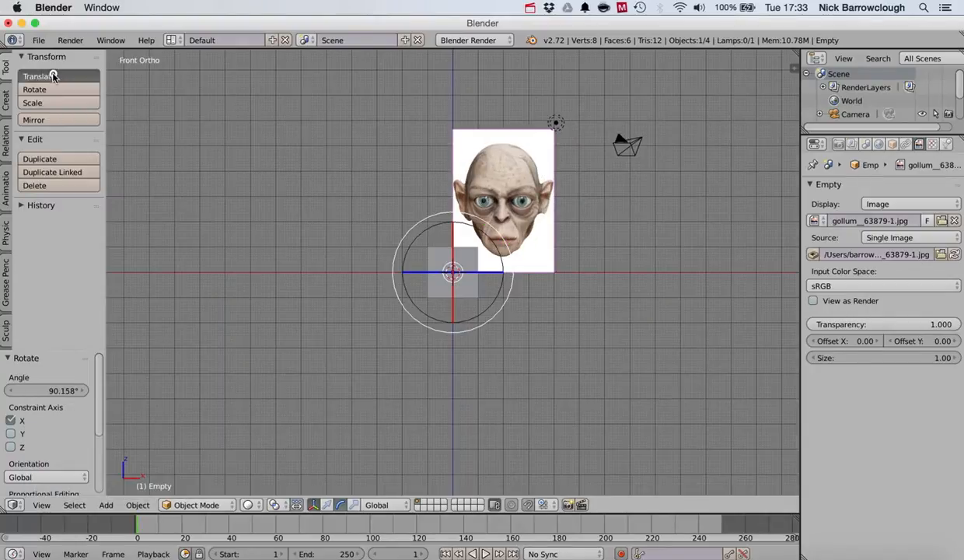
# In Front view, drag the front Gollum image along an axis to reposition it.
pyautogui.click(39, 76)
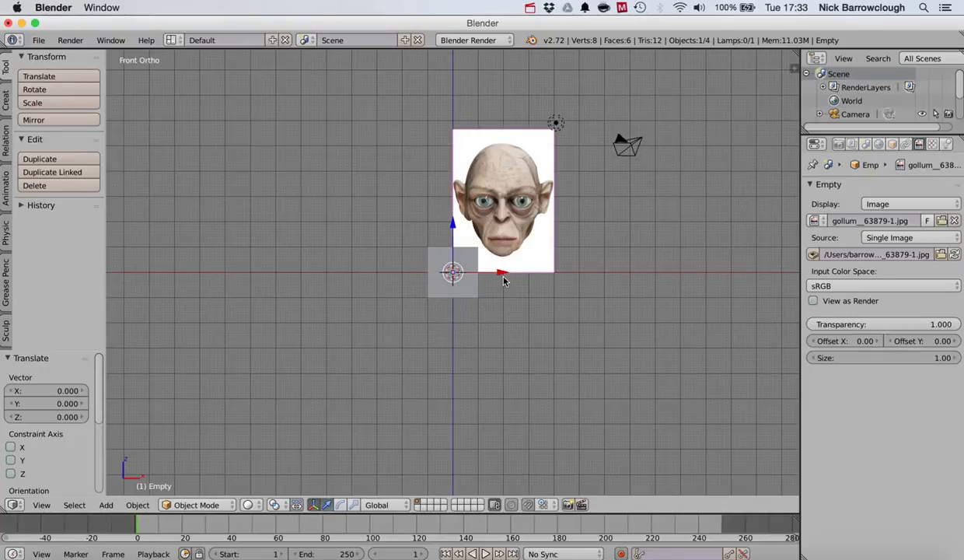
pyautogui.moveTo(504, 273); pyautogui.dragTo(453, 272)
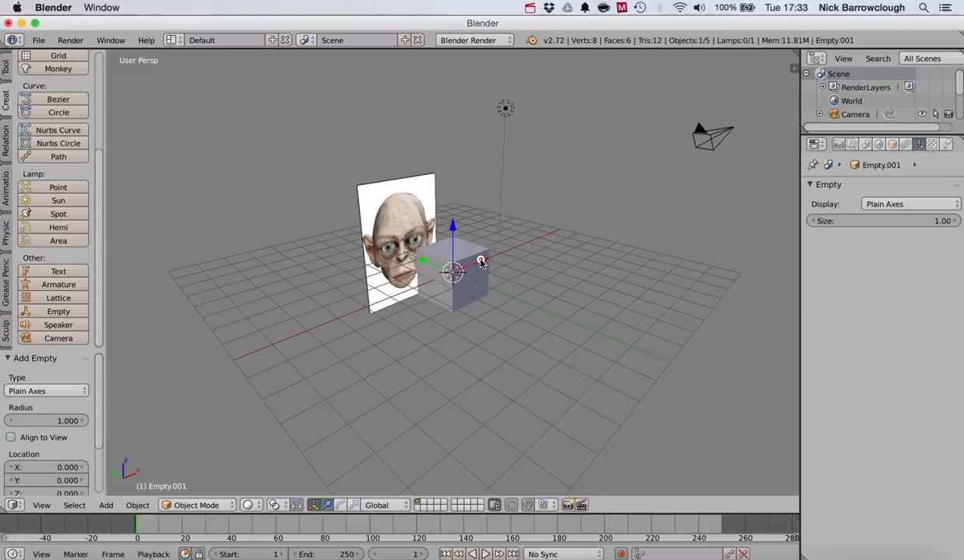
# Move the second empty along X and set its Display to Image.
pyautogui.moveTo(451, 268); pyautogui.dragTo(510, 249)
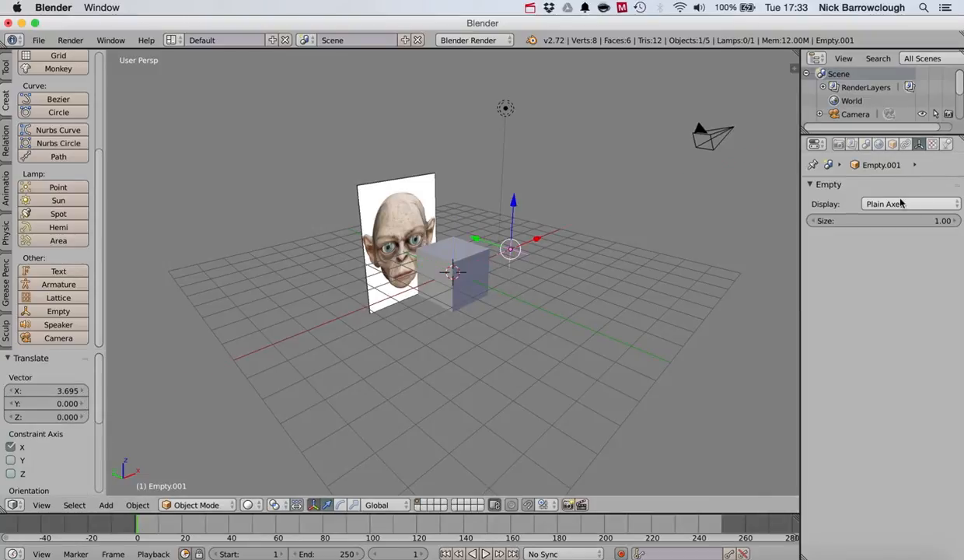
pyautogui.click(910, 203)
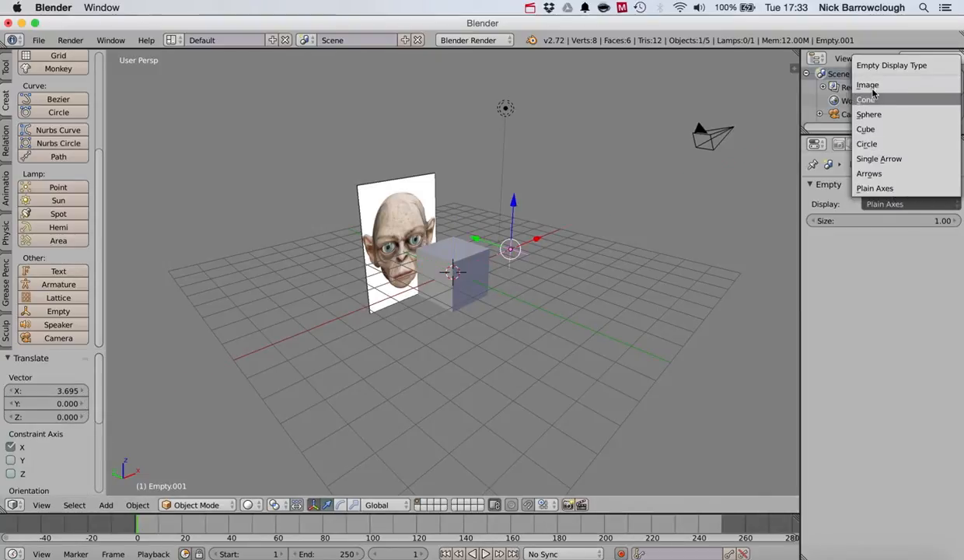
pyautogui.click(868, 84)
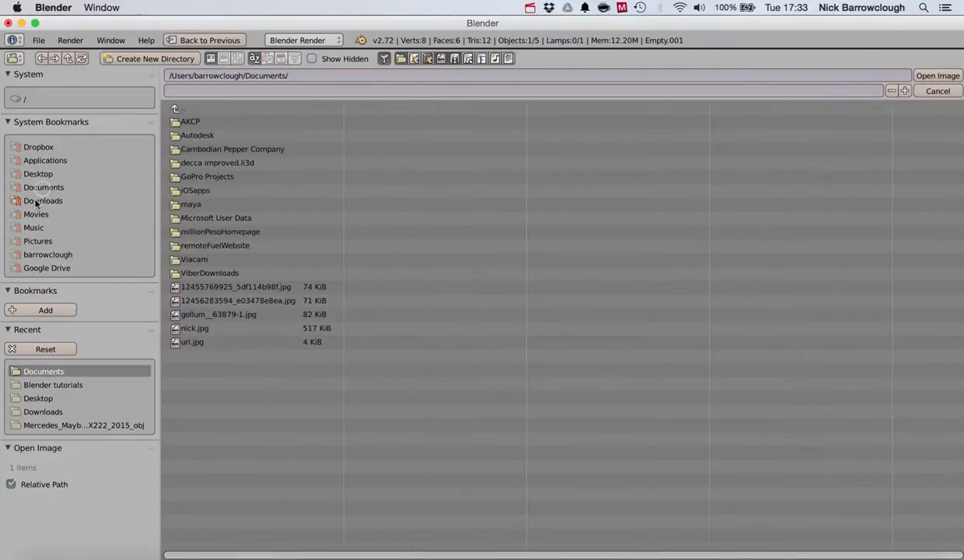
# Load url.jpg, the side-view Gollum picture, into the second empty.
pyautogui.click(938, 76)
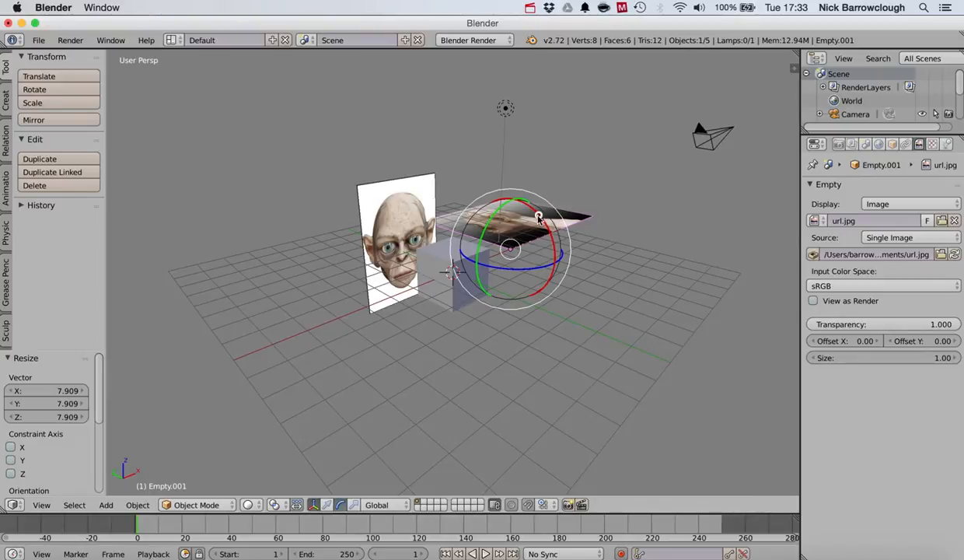
# Rotate the side Gollum image 90 degrees on X to stand it upright.
pyautogui.moveTo(537, 218); pyautogui.dragTo(570, 278)
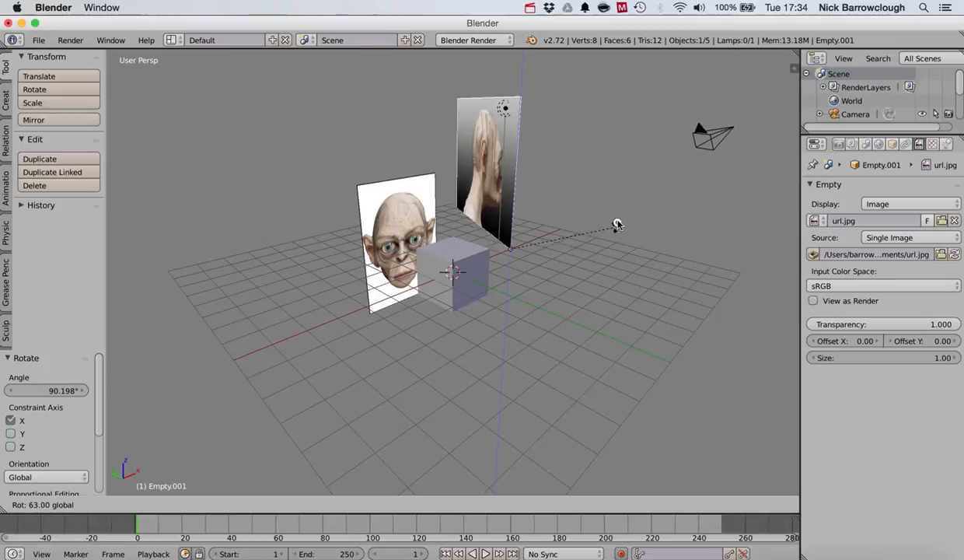
pyautogui.moveTo(619, 173)
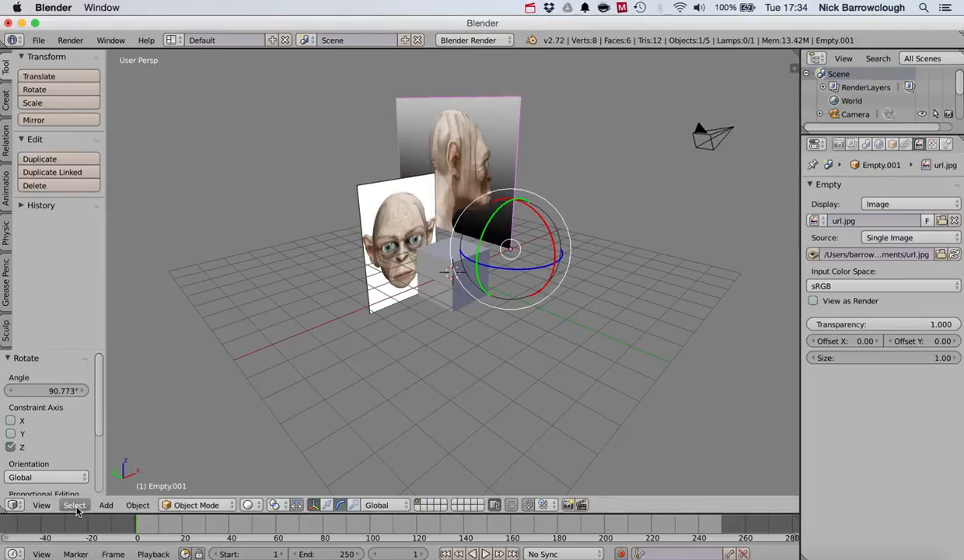
pyautogui.moveTo(52, 433)
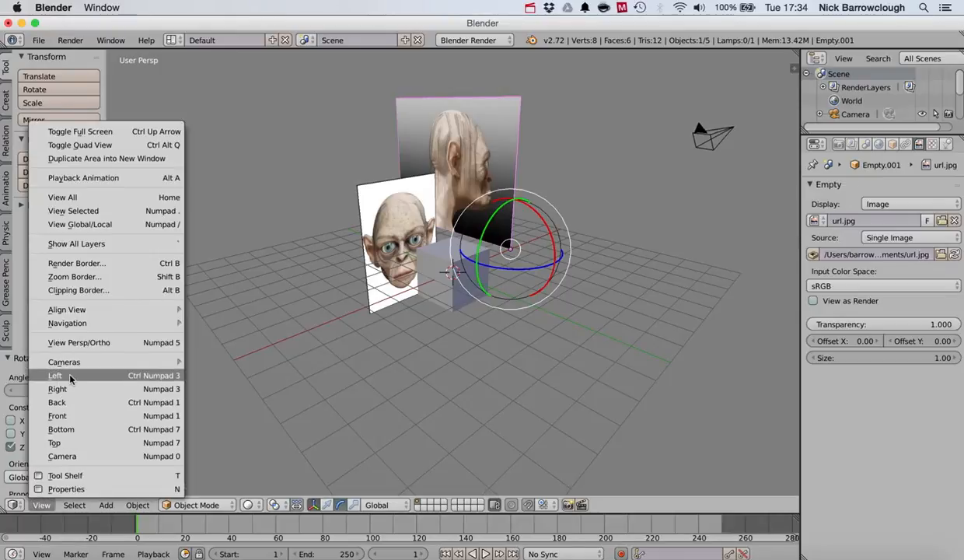
# Switch to Left view and slide the side image along its horizontal axis.
pyautogui.click(55, 375)
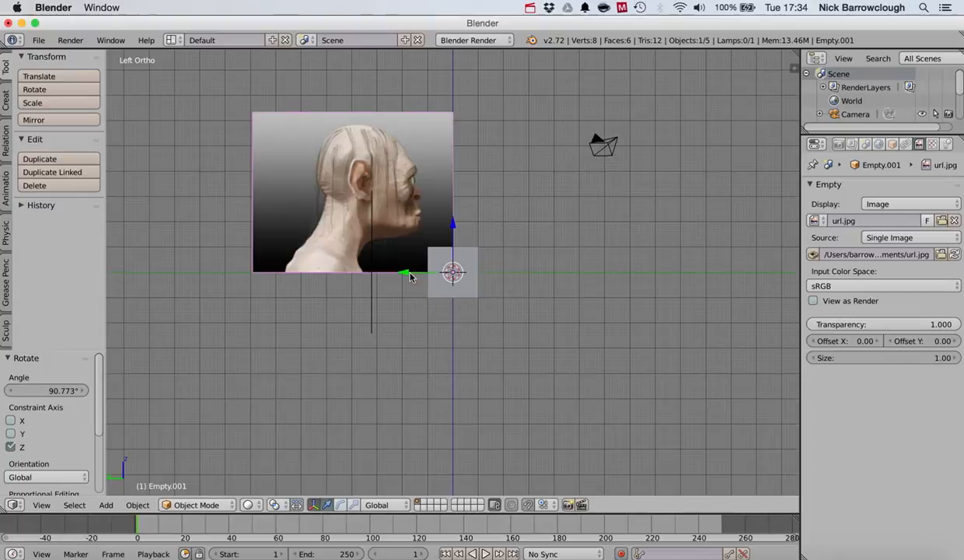
pyautogui.moveTo(406, 274)
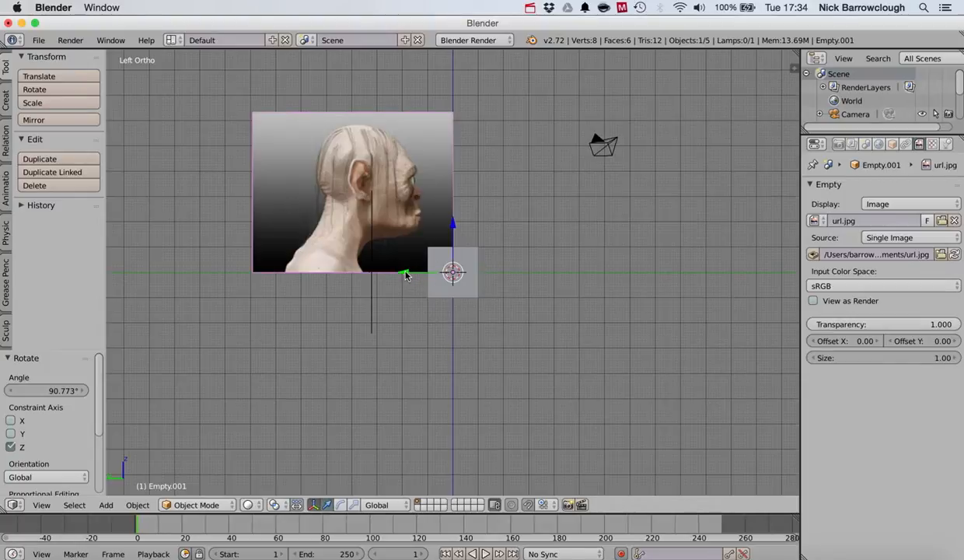
pyautogui.moveTo(404, 272); pyautogui.dragTo(498, 272)
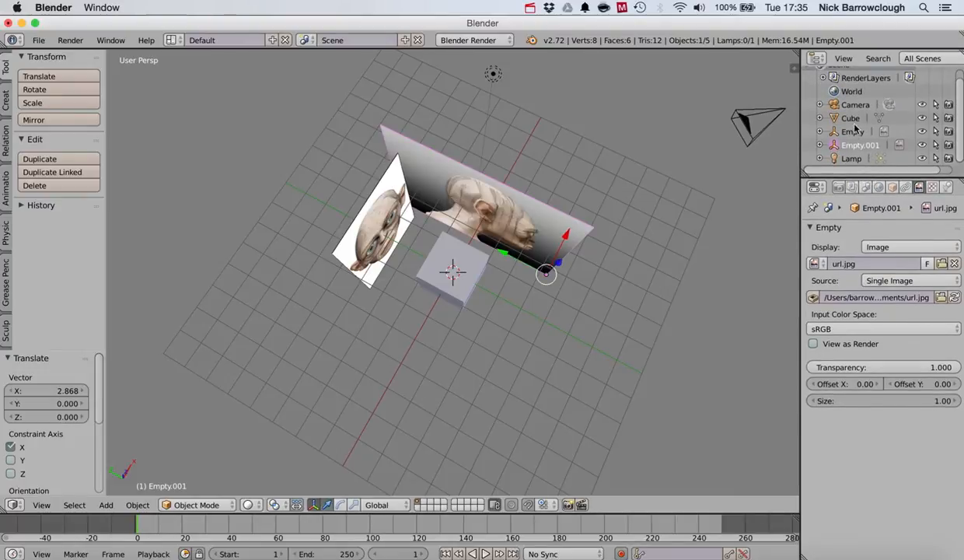
# Select the front image empty in the Outliner and move it to Y -0.751.
pyautogui.click(852, 131)
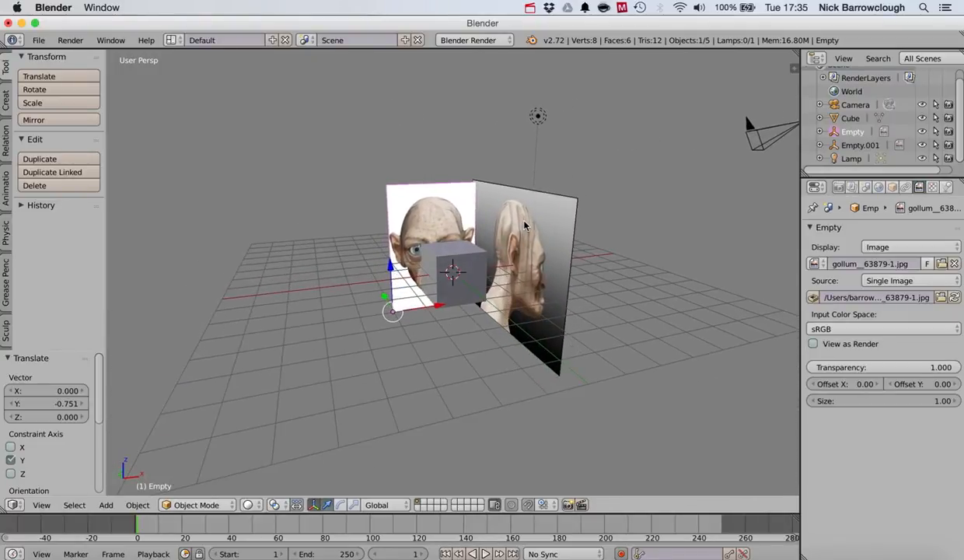
pyautogui.moveTo(351, 193)
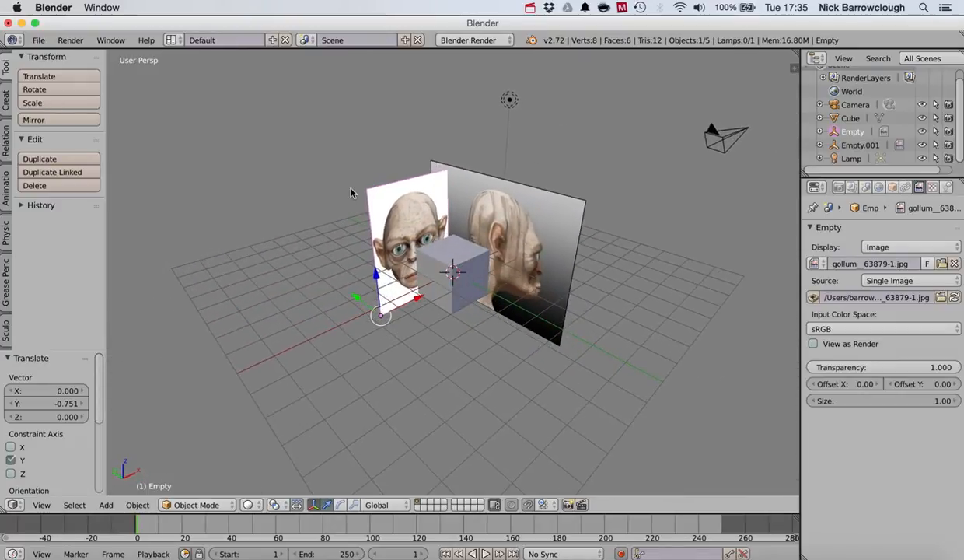
pyautogui.moveTo(478, 206)
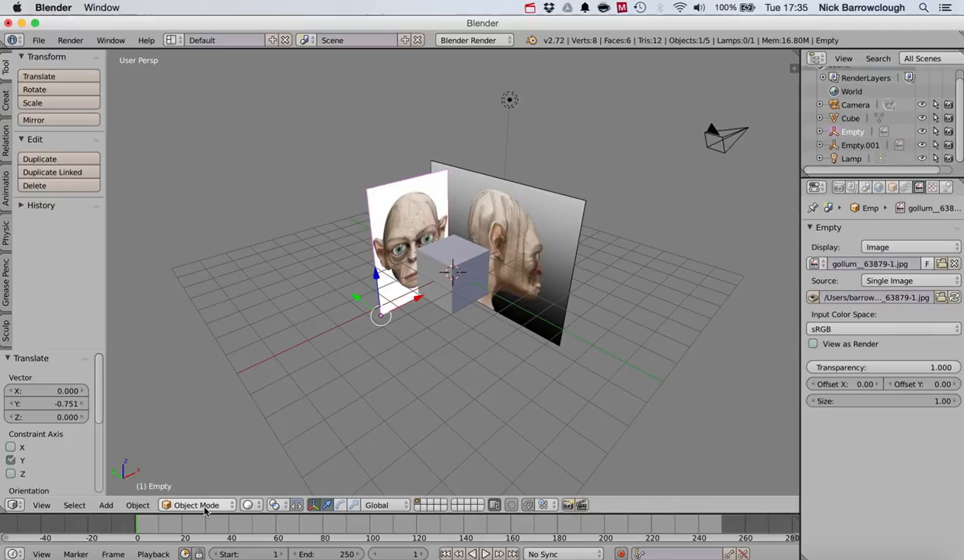
pyautogui.moveTo(455, 317)
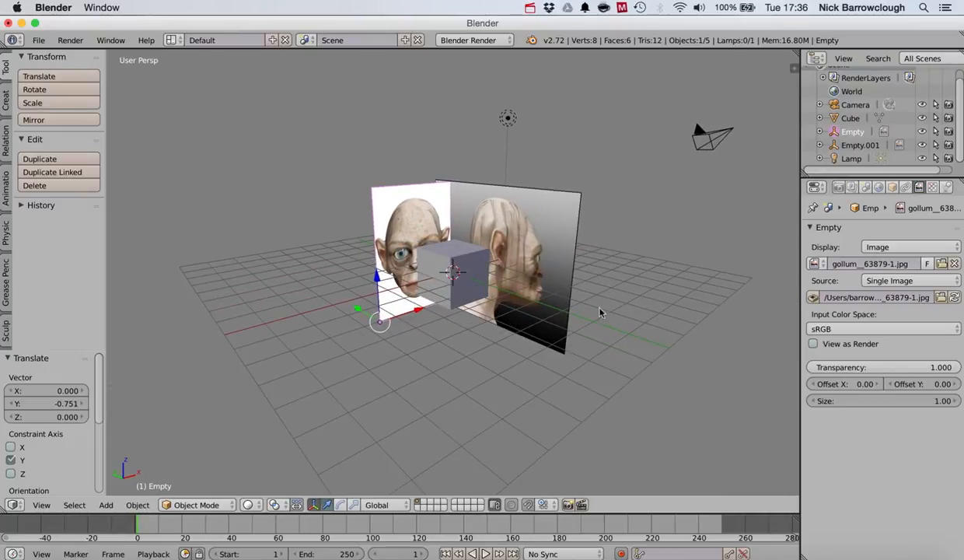
pyautogui.moveTo(634, 268)
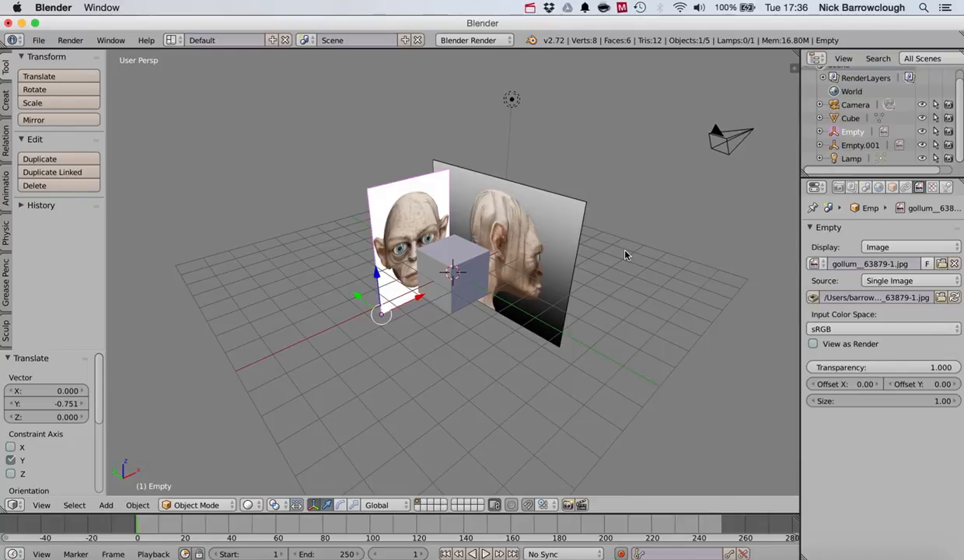
pyautogui.moveTo(648, 231)
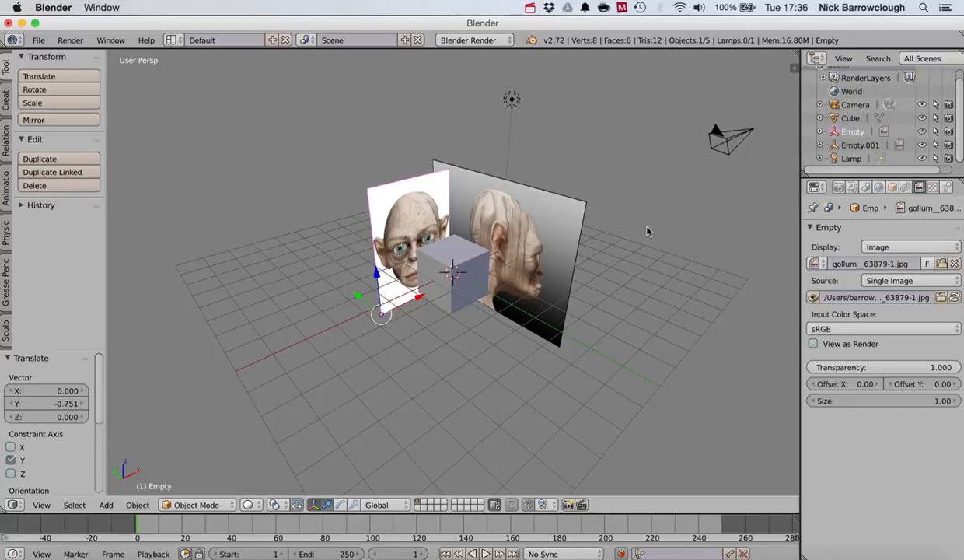
pyautogui.moveTo(511, 73)
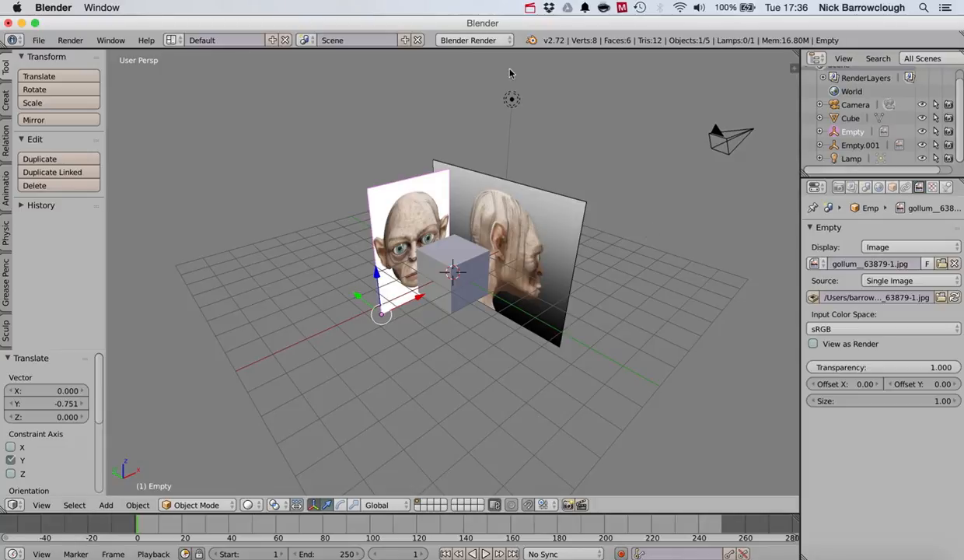